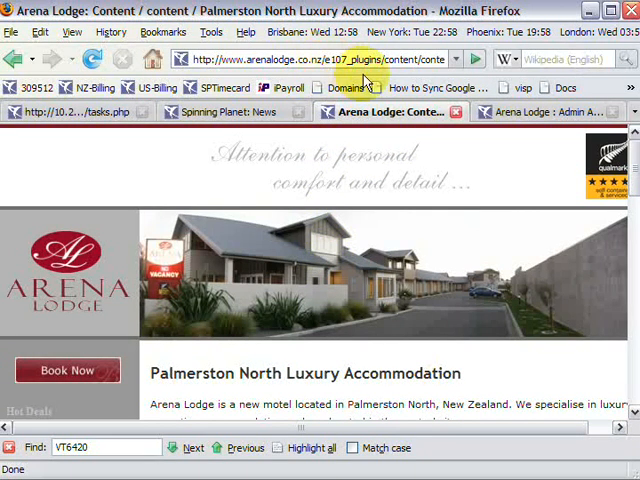
- Open the Rooms link to show the Room Types page with Executive Studio Suite and One Bedroom Lodging
click(310, 58)
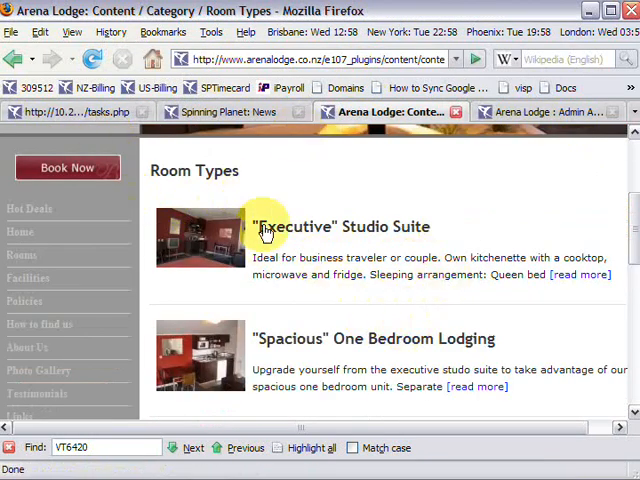
mouse_move(362, 166)
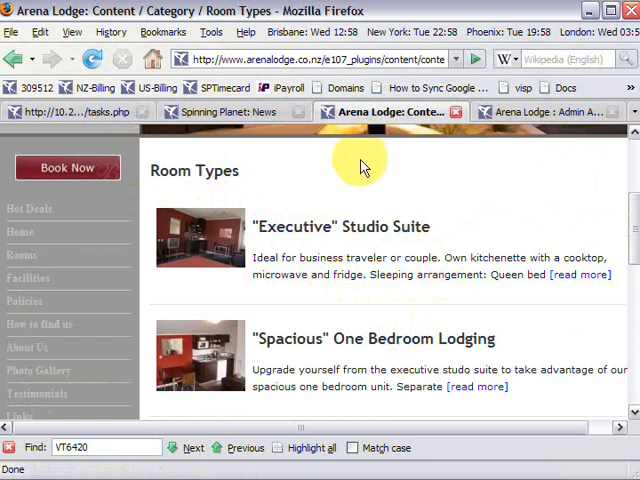
mouse_move(285, 217)
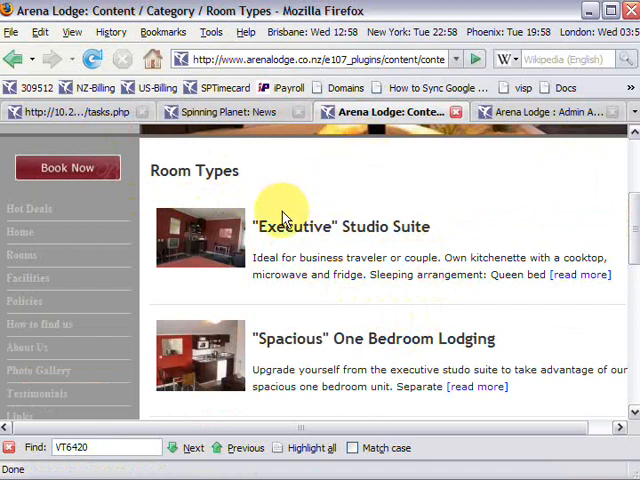
mouse_move(170, 158)
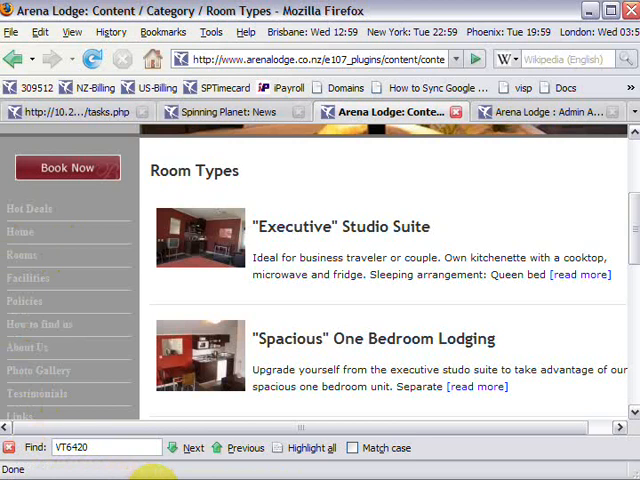
mouse_move(22, 255)
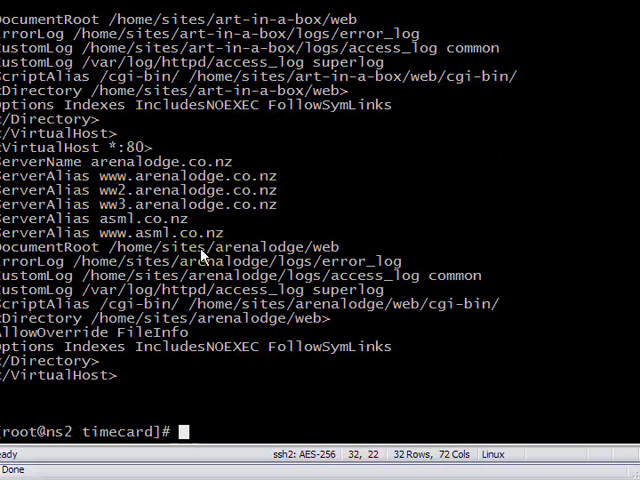
mouse_move(275, 320)
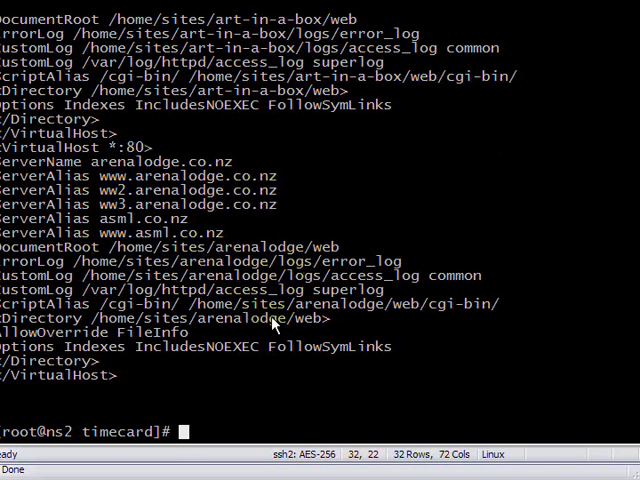
mouse_move(217, 343)
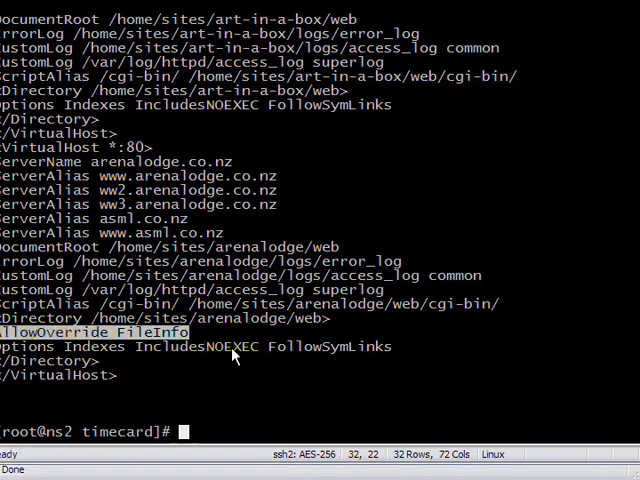
mouse_move(155, 283)
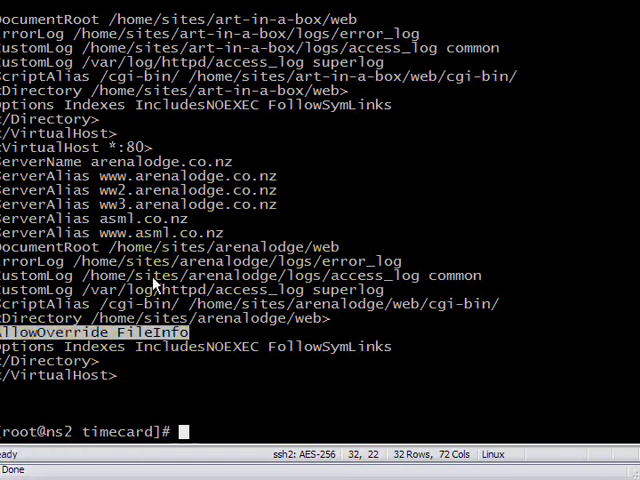
mouse_move(315, 229)
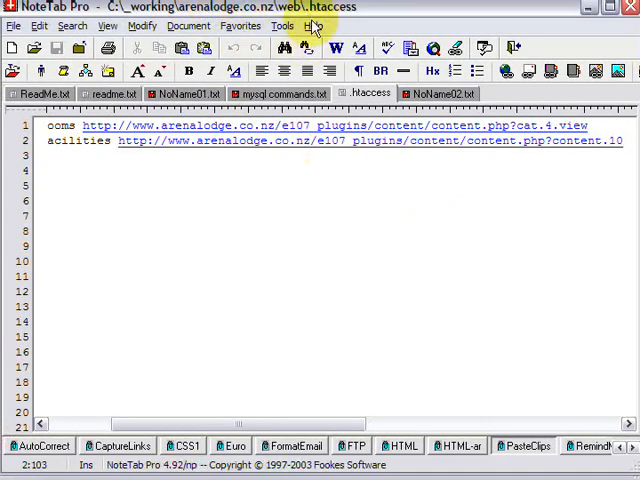
mouse_move(352, 17)
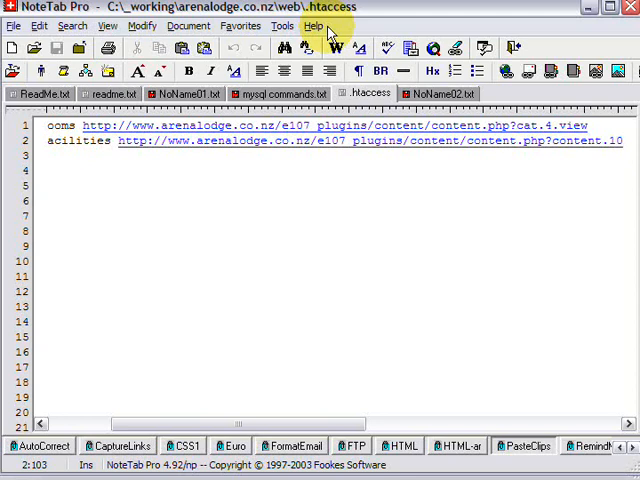
mouse_move(332, 70)
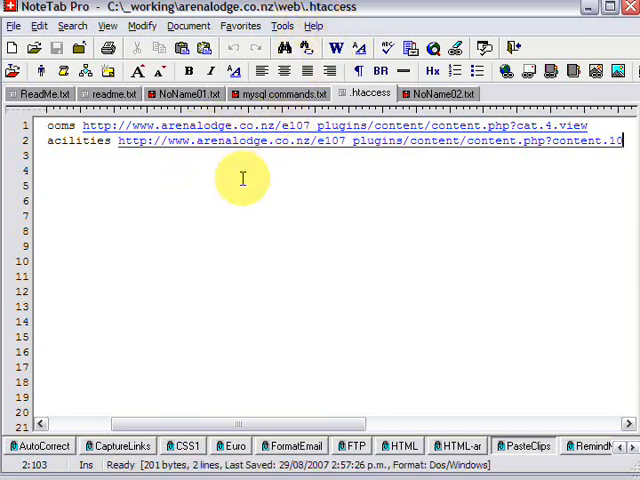
mouse_move(80, 163)
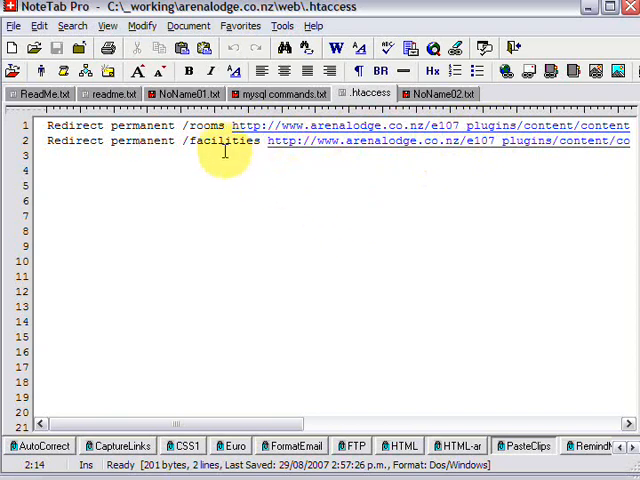
- Select the 'facilities' path name in the .htaccess file
double_click(222, 141)
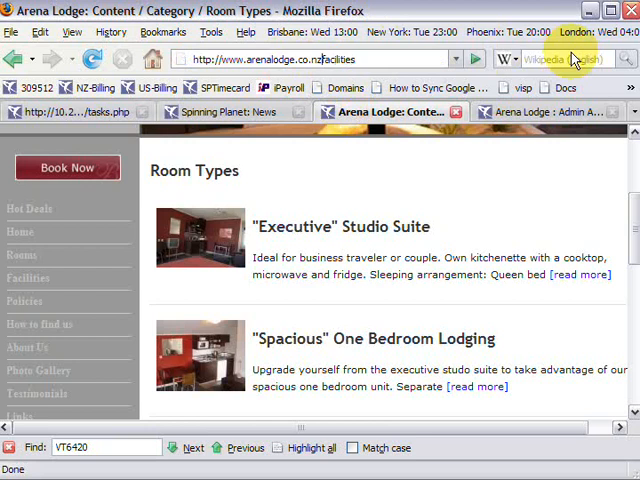
- Load arenalodge.co.nz/facilities and look over the redirected Facilities page
click(28, 278)
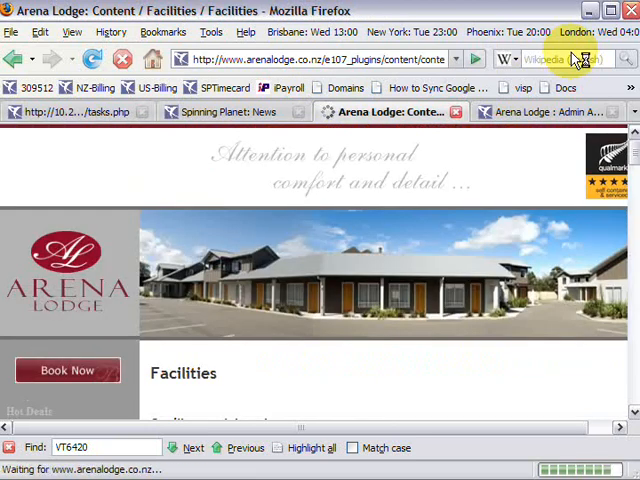
scroll(down, 3)
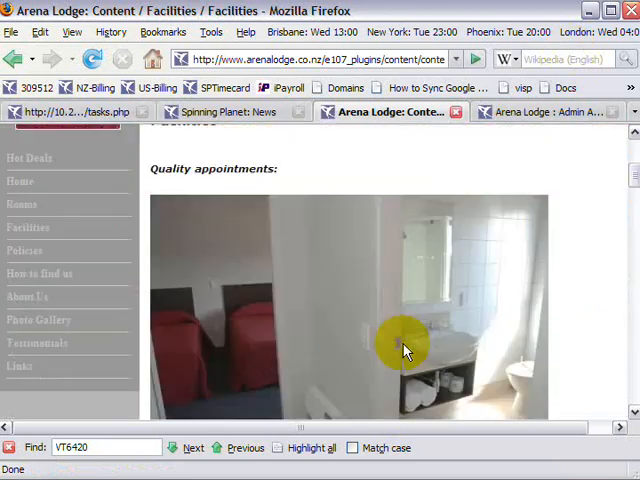
scroll(up, 3)
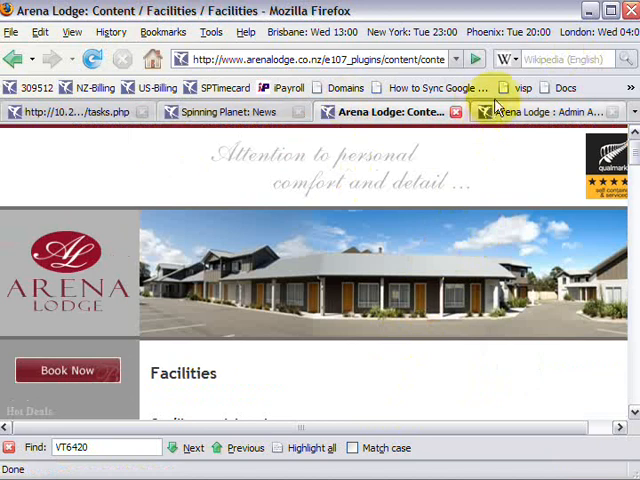
click(545, 111)
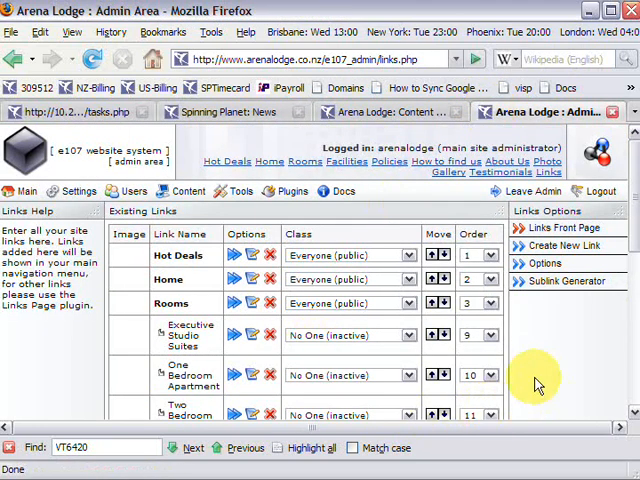
scroll(down, 3)
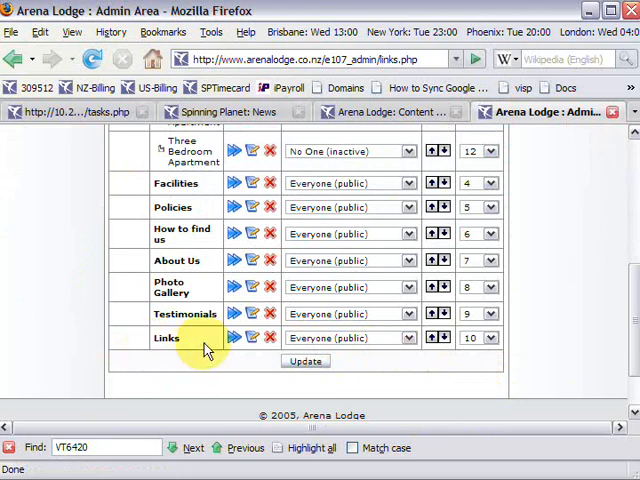
scroll(up, 3)
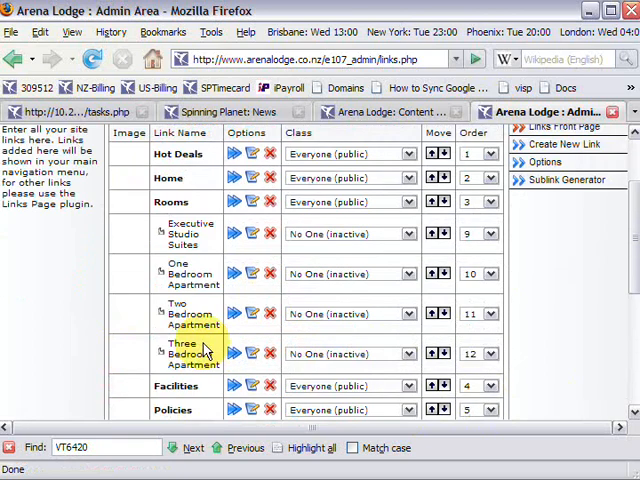
scroll(down, 3)
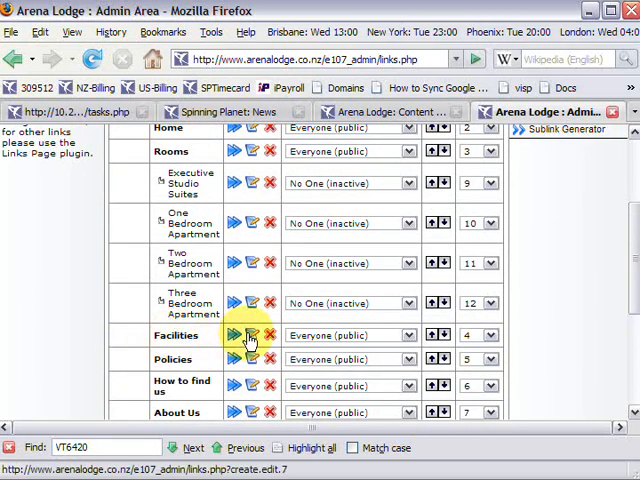
click(251, 335)
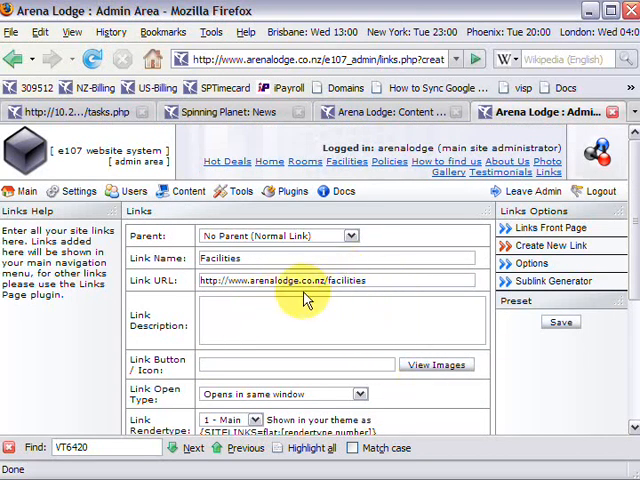
scroll(down, 3)
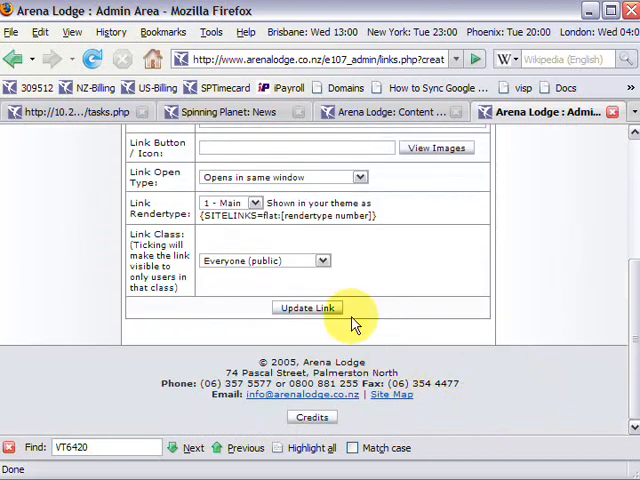
click(307, 308)
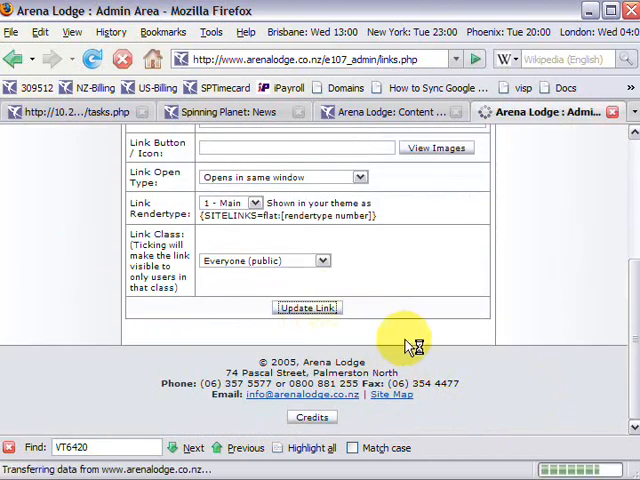
click(390, 111)
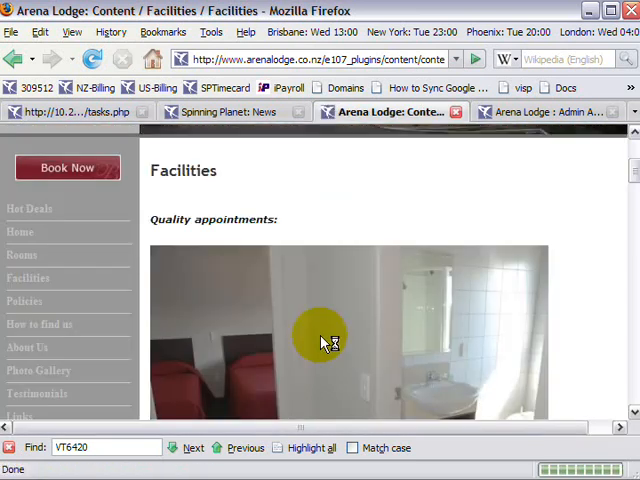
mouse_move(218, 306)
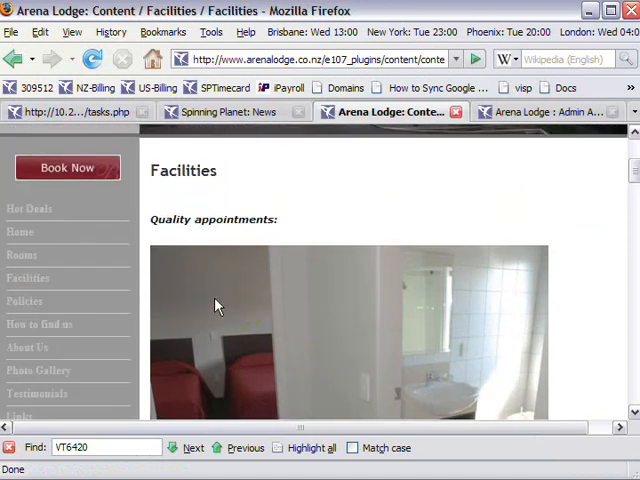
mouse_move(28, 278)
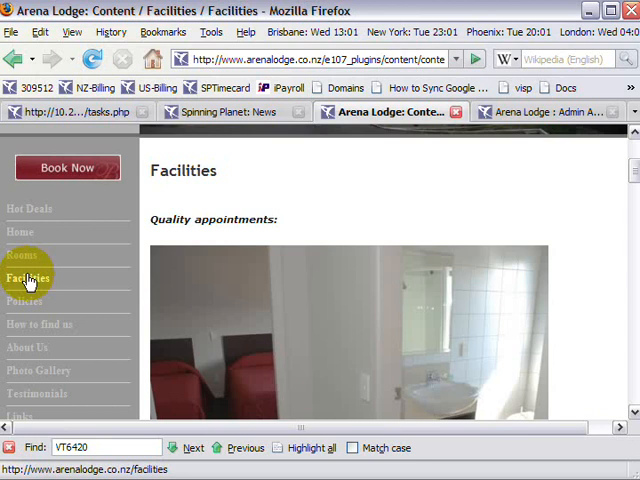
click(28, 277)
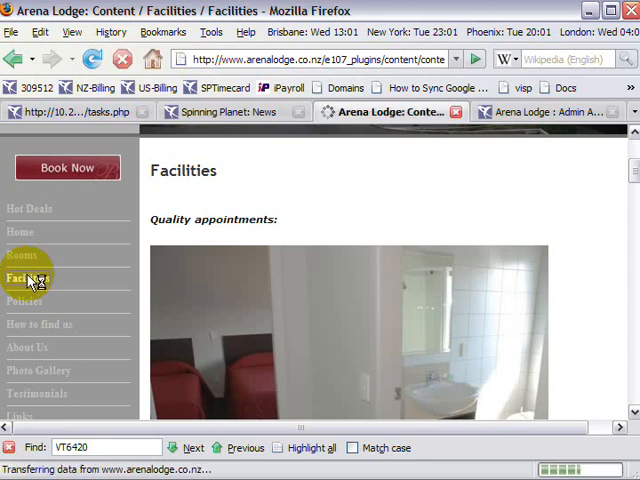